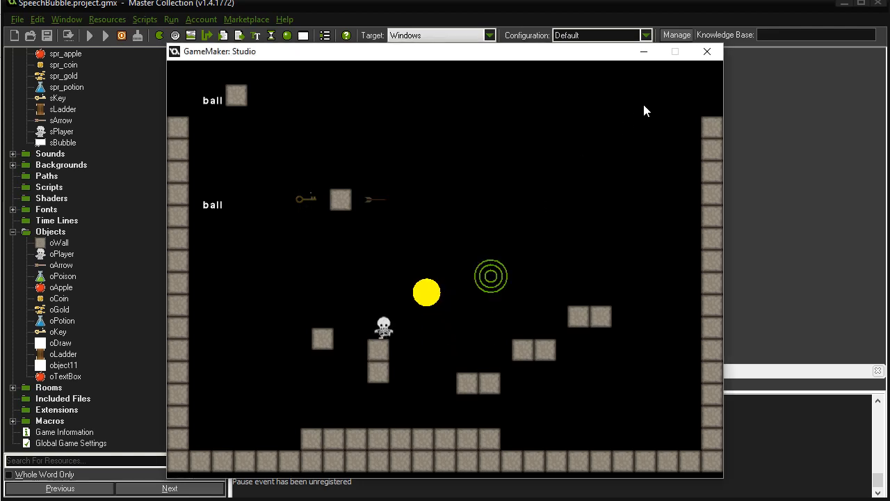
Close the running SpeechBubble game window to return to GameMaker.
click(706, 51)
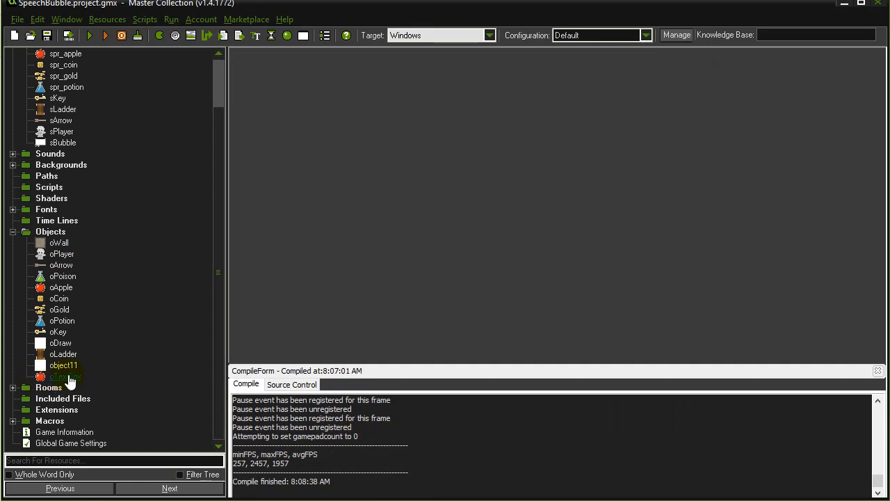
Open the oTextBox object's properties and review its Create event code.
double_click(64, 377)
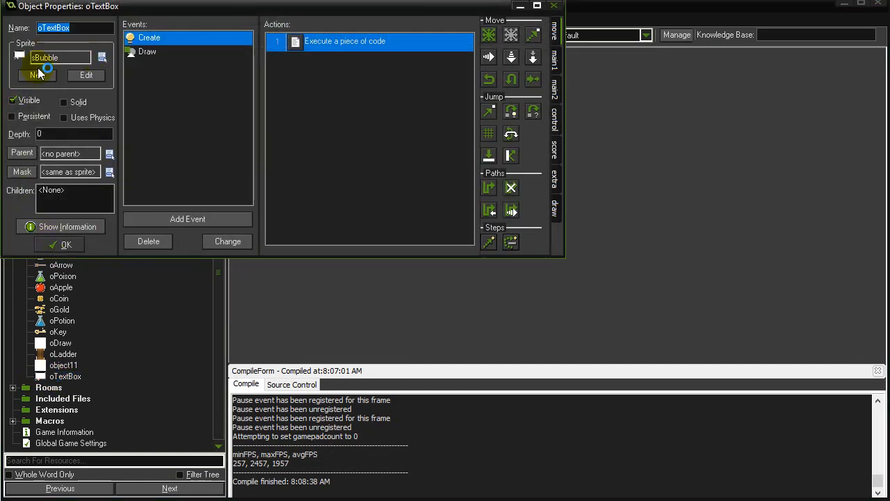
mouse_move(163, 133)
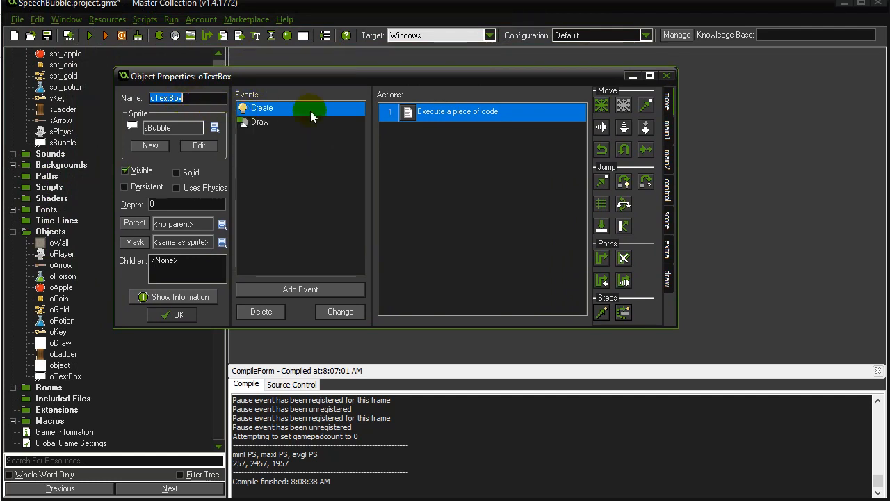
double_click(457, 112)
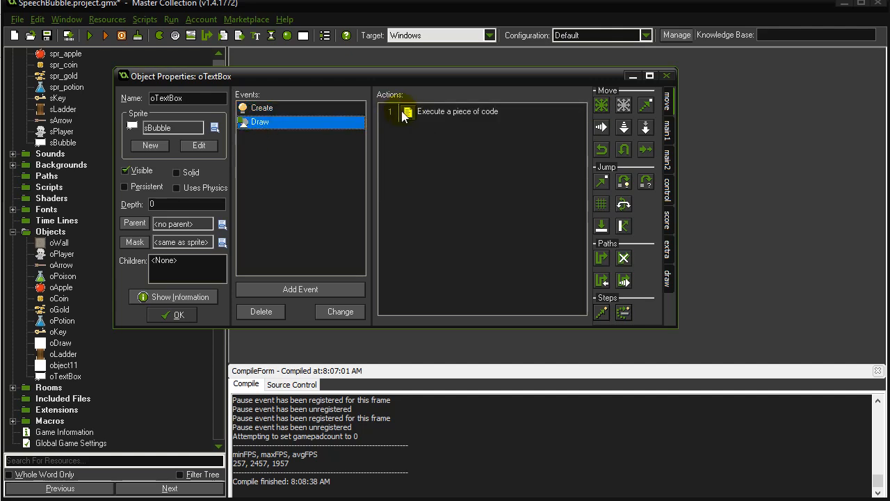
Add draw_self(), center-middle text drawing, and a reset to fa_left/fa_top in Draw code.
double_click(457, 111)
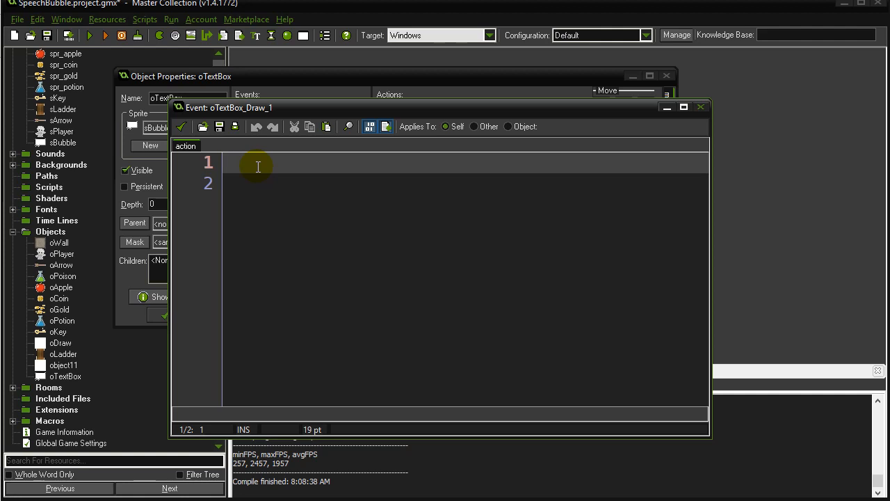
text(draw_self())
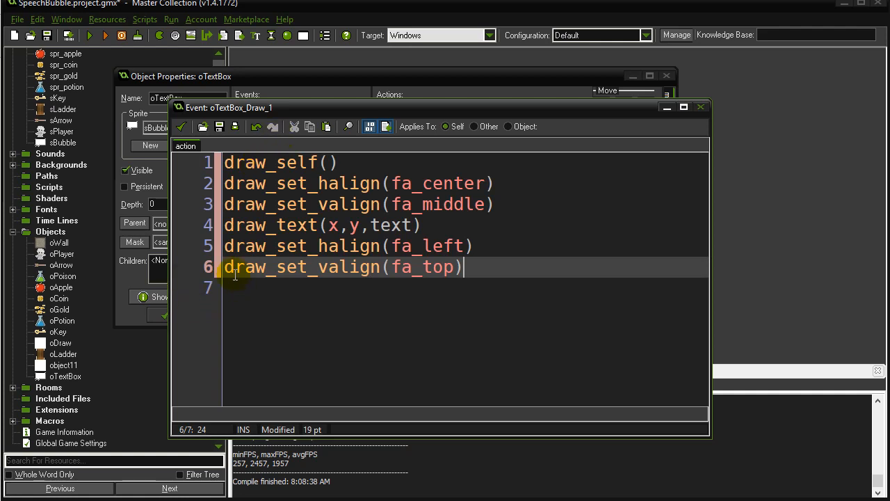
click(240, 162)
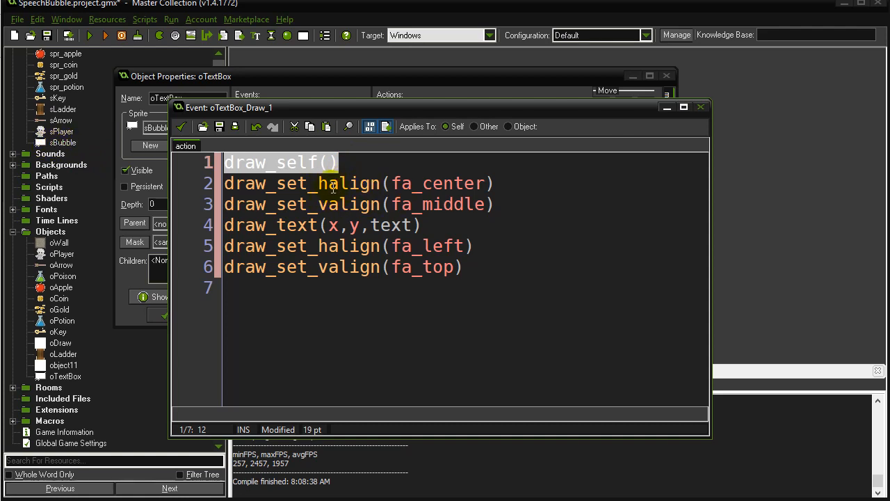
click(340, 204)
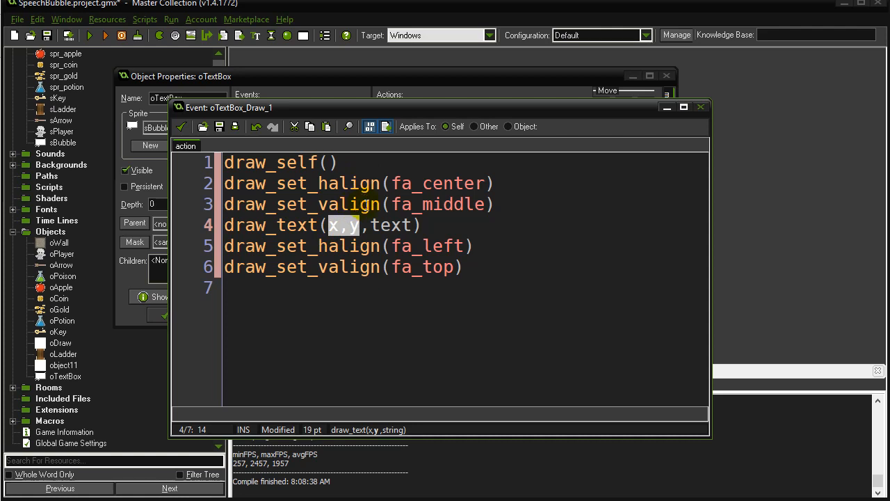
mouse_move(398, 249)
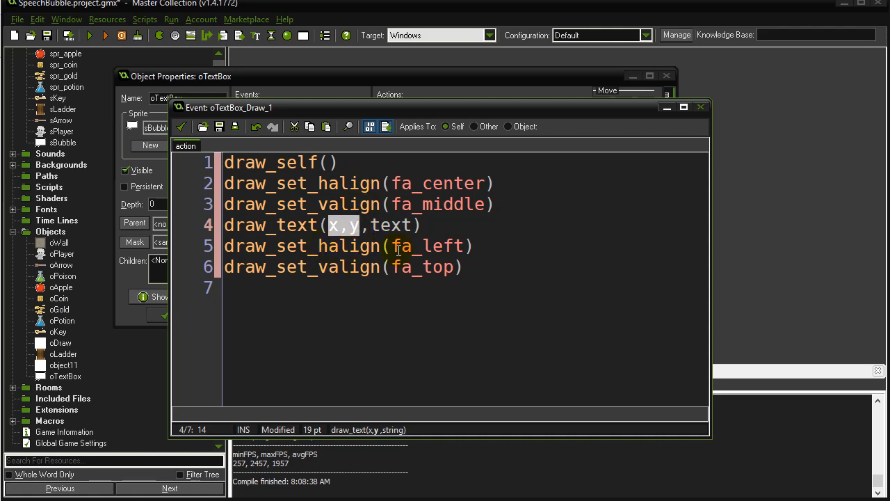
double_click(425, 246)
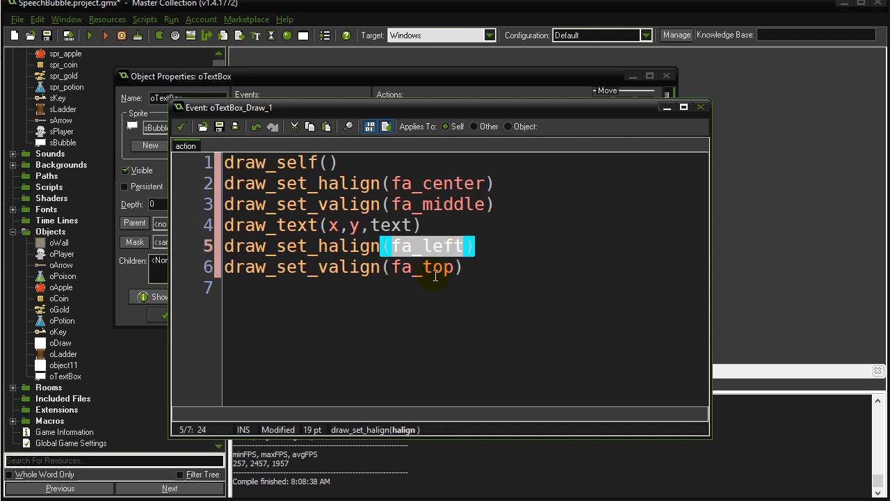
click(435, 266)
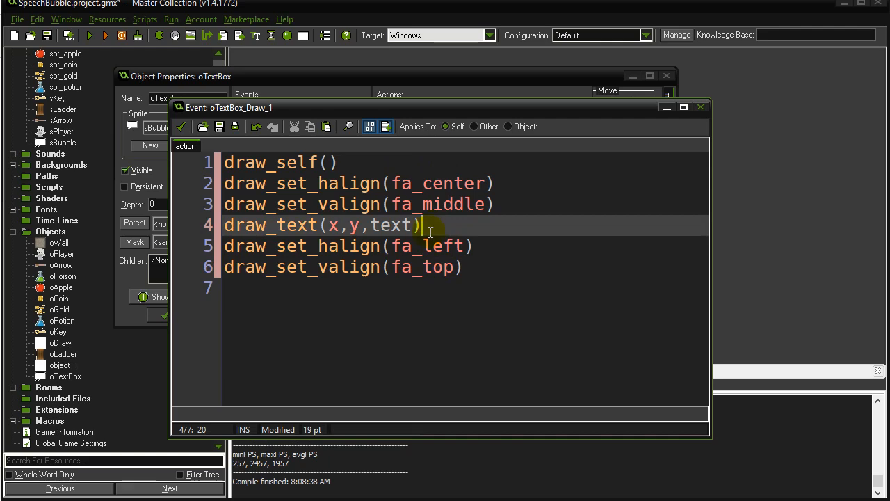
mouse_move(203, 126)
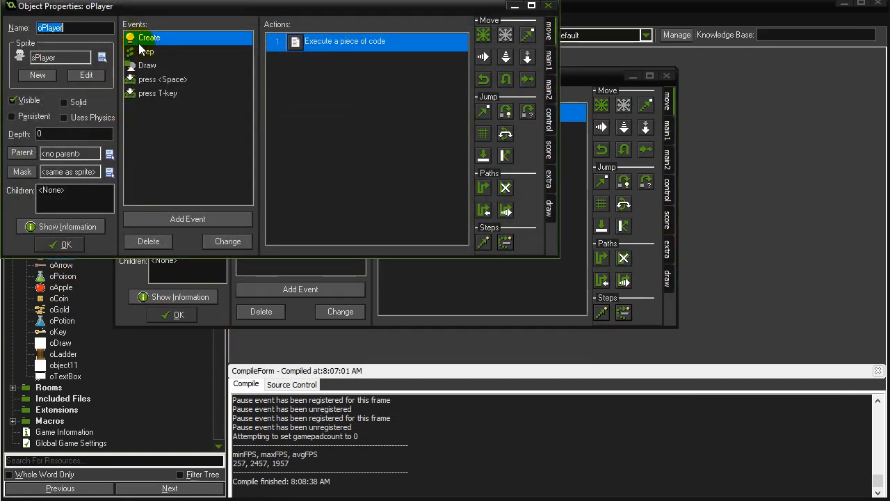
Change oPlayer's T-key spawn position from y-100 to y-200.
click(157, 93)
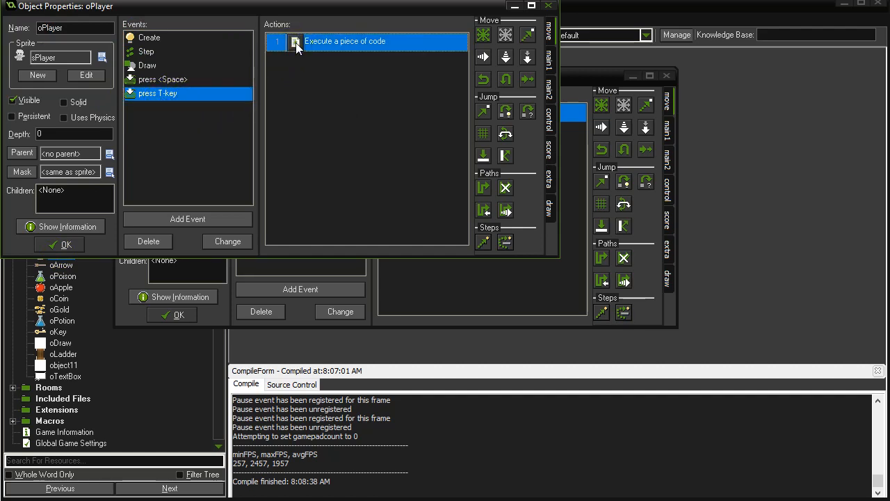
double_click(344, 41)
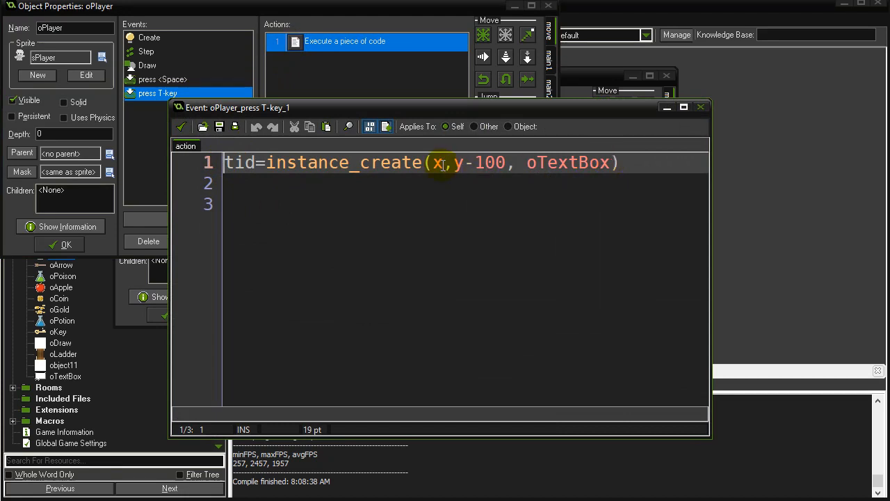
click(486, 162)
text(2)
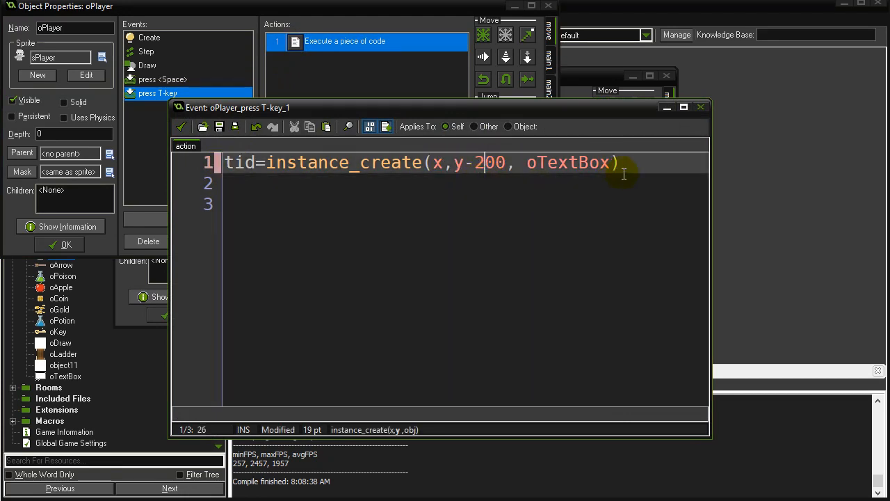
Add the line tid.text="hi there mom!" after instance_create.
key(Return)
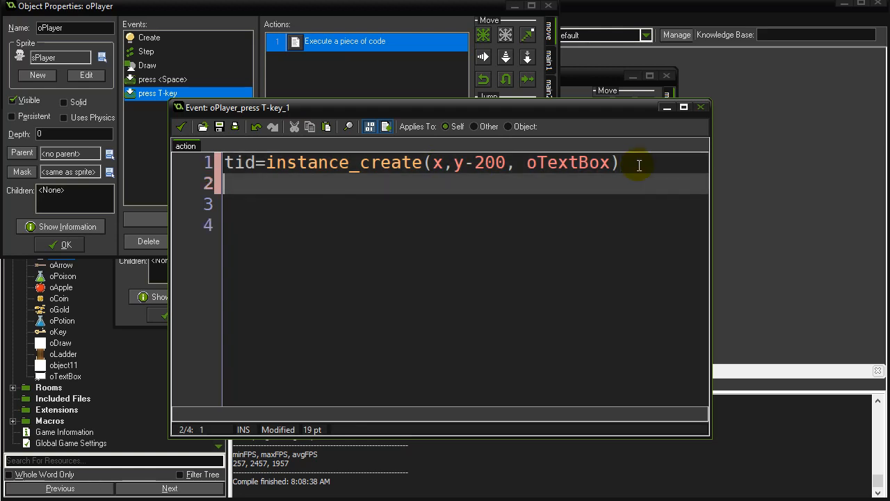
text(tid.)
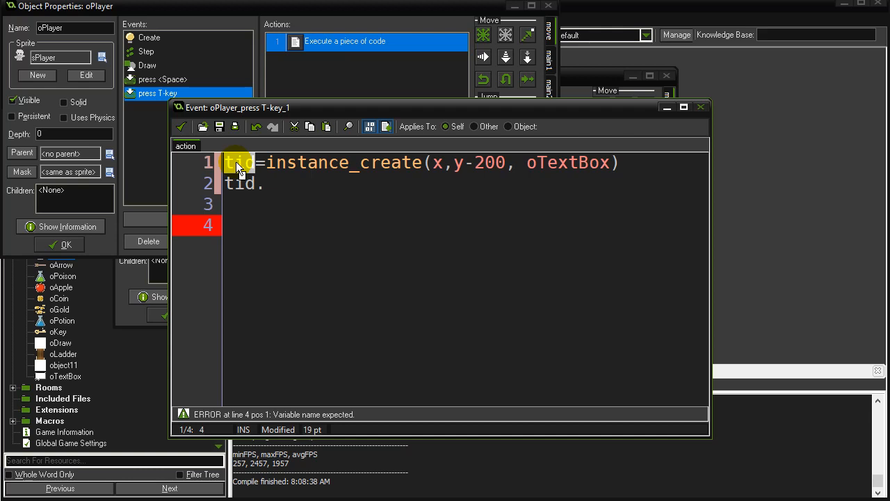
mouse_move(594, 163)
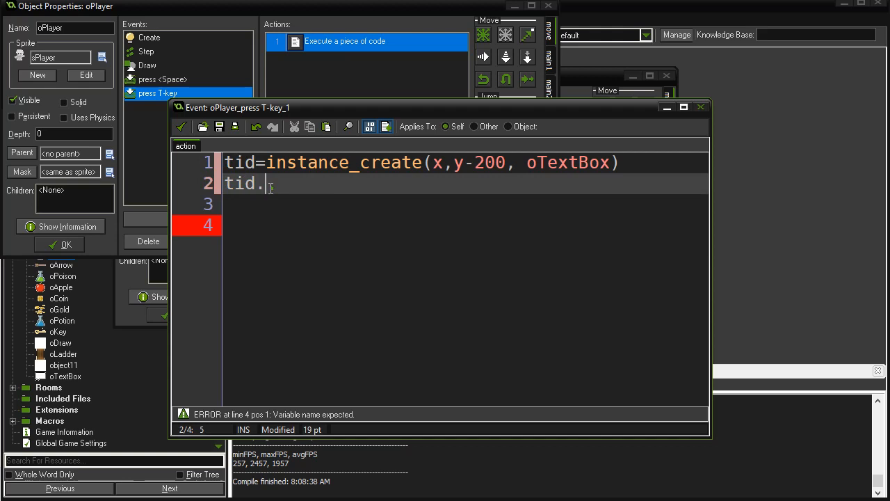
text(text)
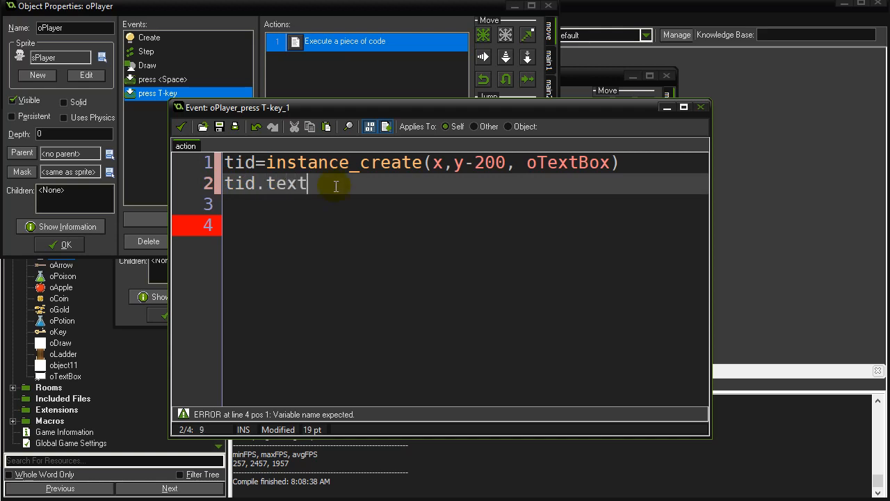
text(=")
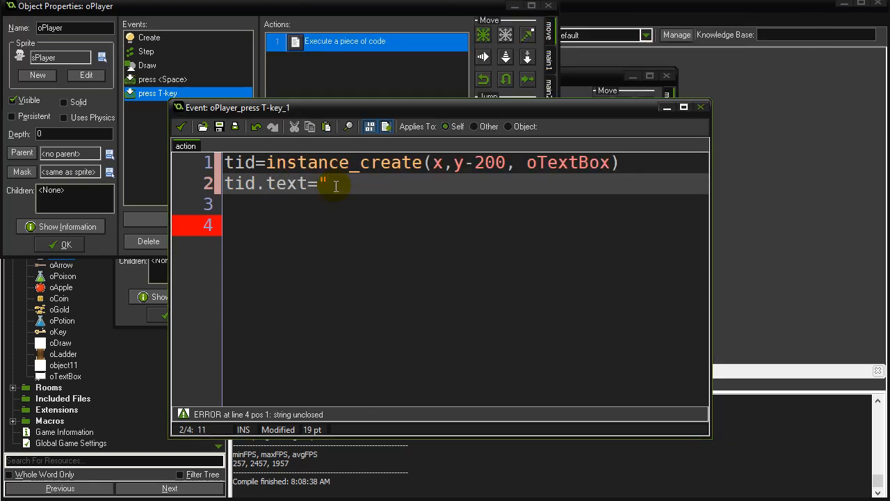
text(hi there mom!)
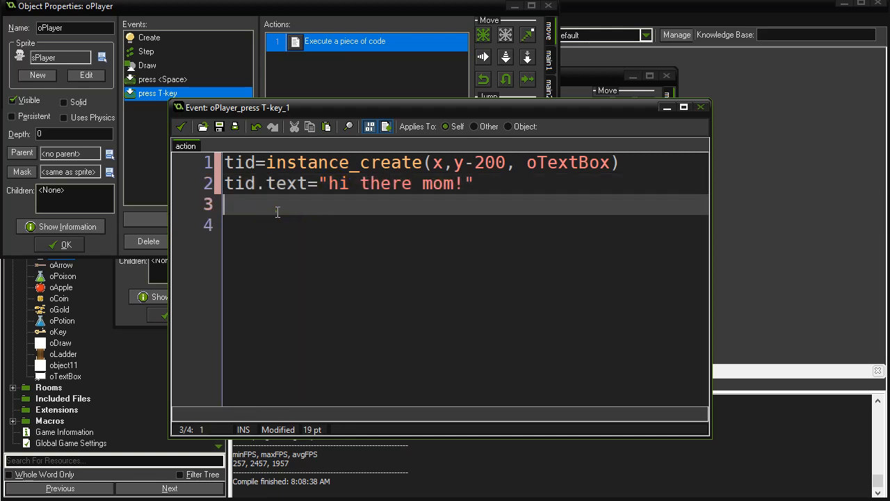
double_click(286, 183)
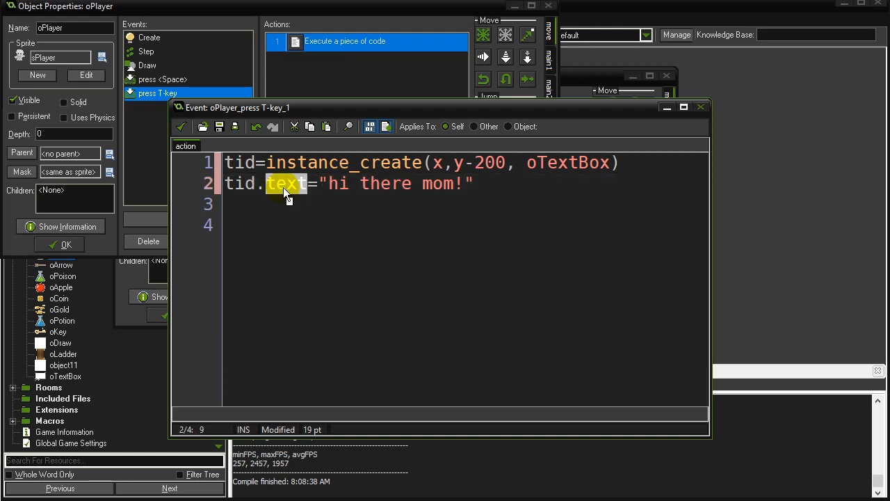
double_click(66, 376)
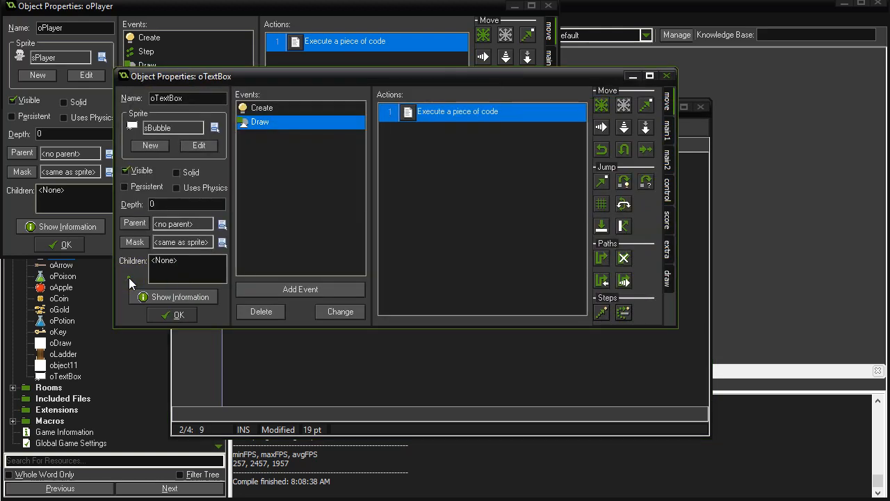
click(262, 107)
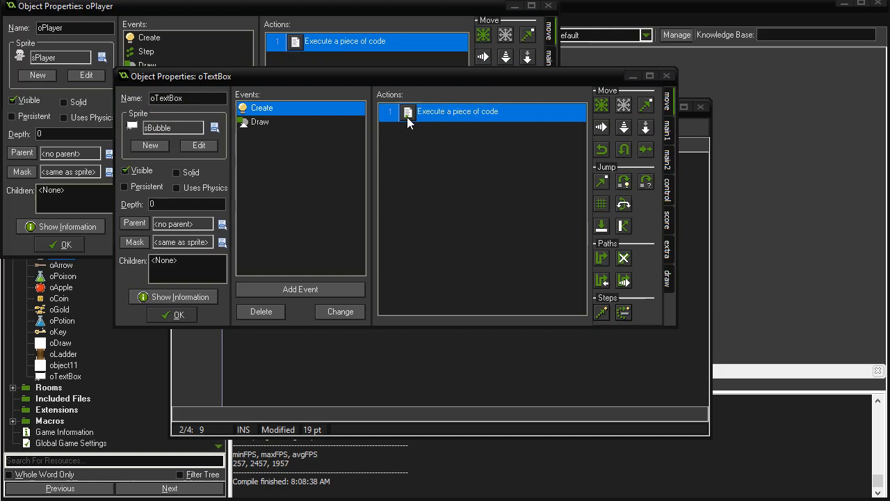
double_click(458, 112)
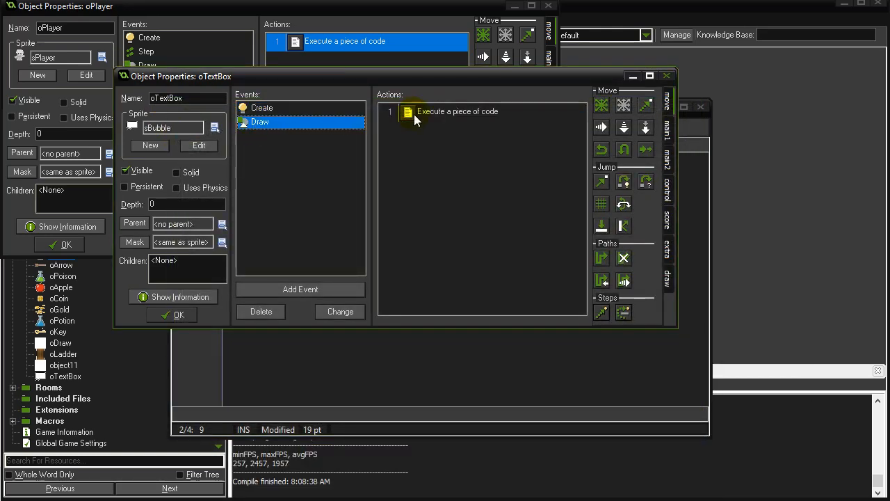
double_click(457, 111)
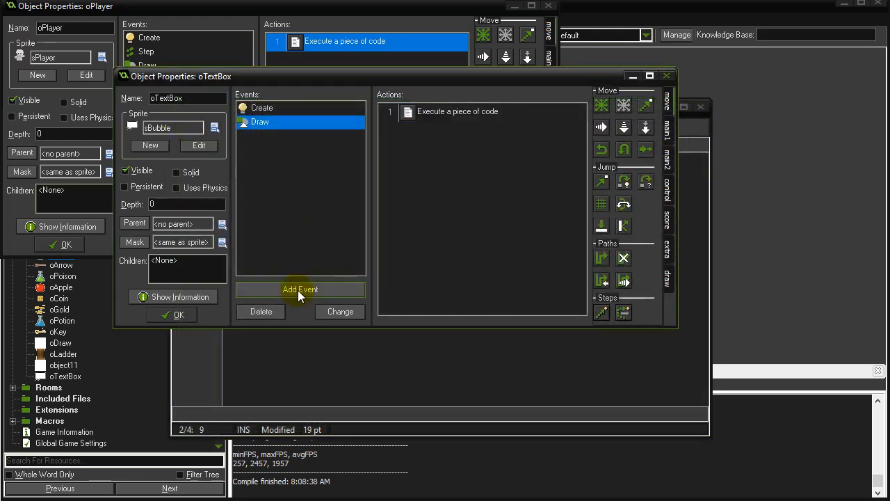
Add a Left Pressed mouse event to oTextBox calling instance_destroy().
click(300, 289)
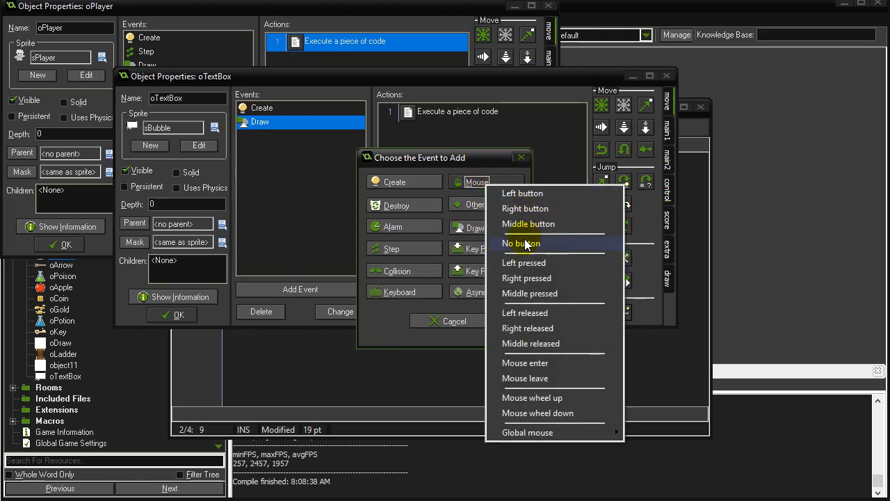
click(524, 263)
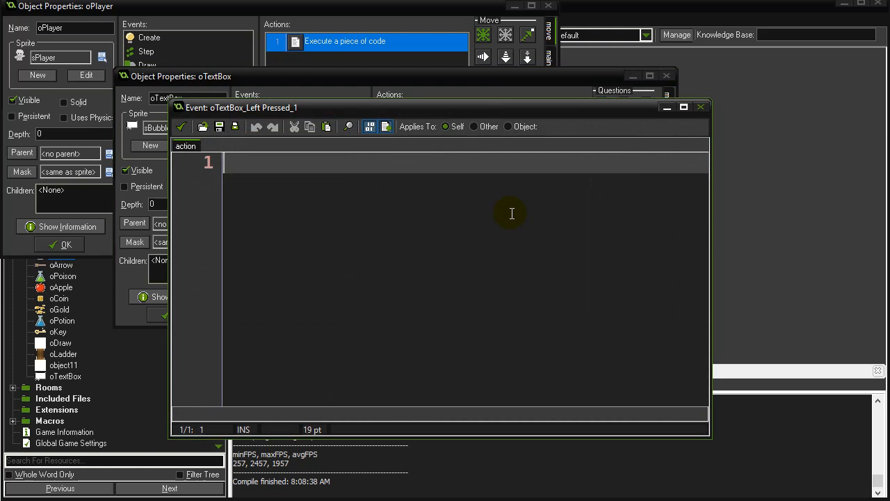
text(instance_desro)
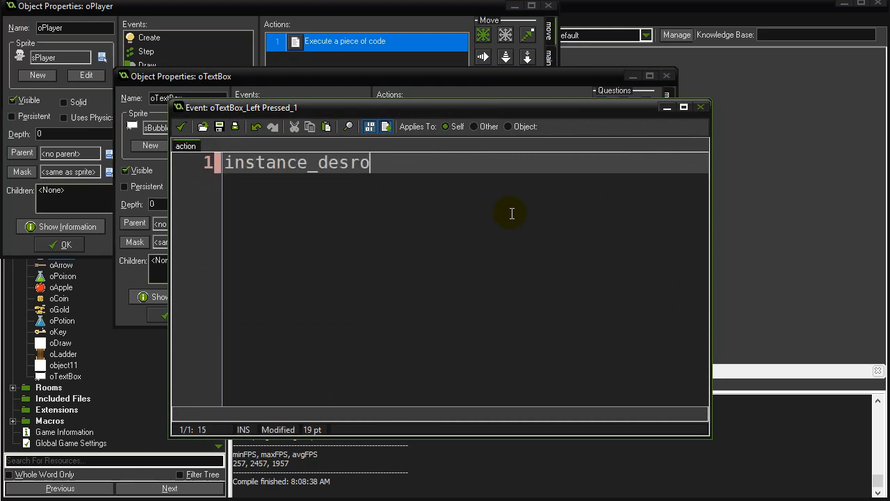
text(troy())
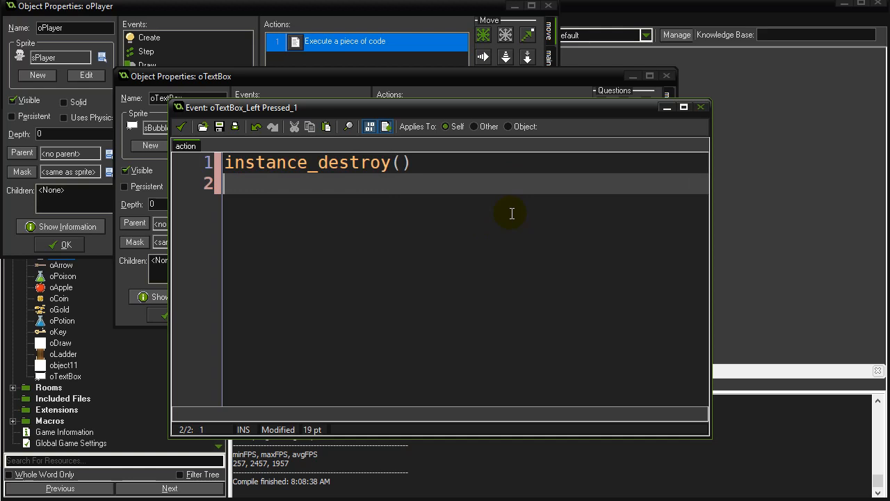
mouse_move(167, 126)
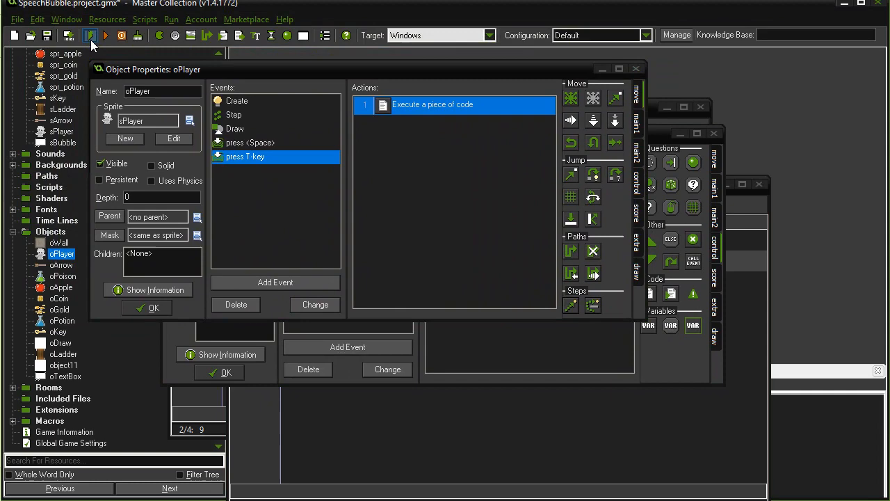
Bring the oPlayer Object Properties window in front of oTextBox.
click(90, 35)
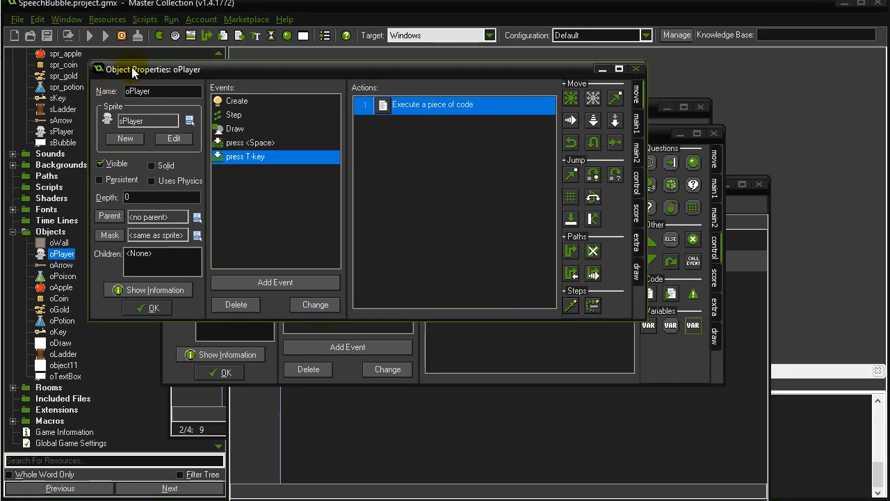
click(105, 36)
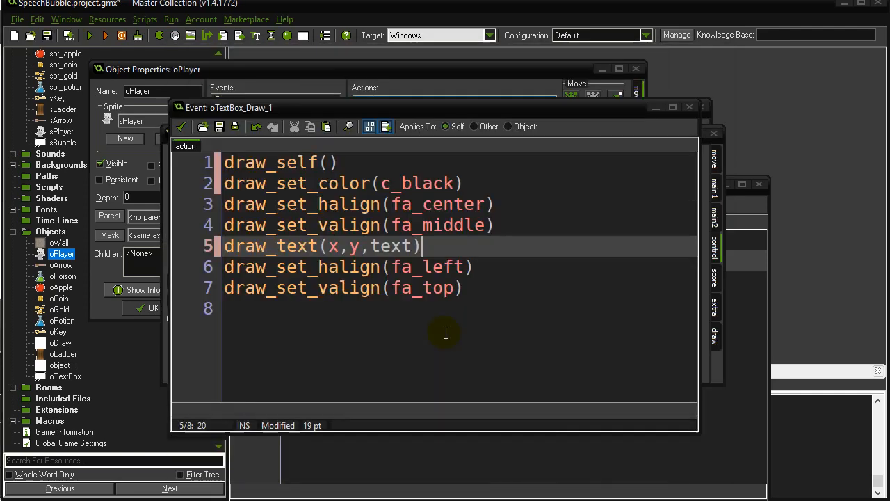
mouse_move(391, 322)
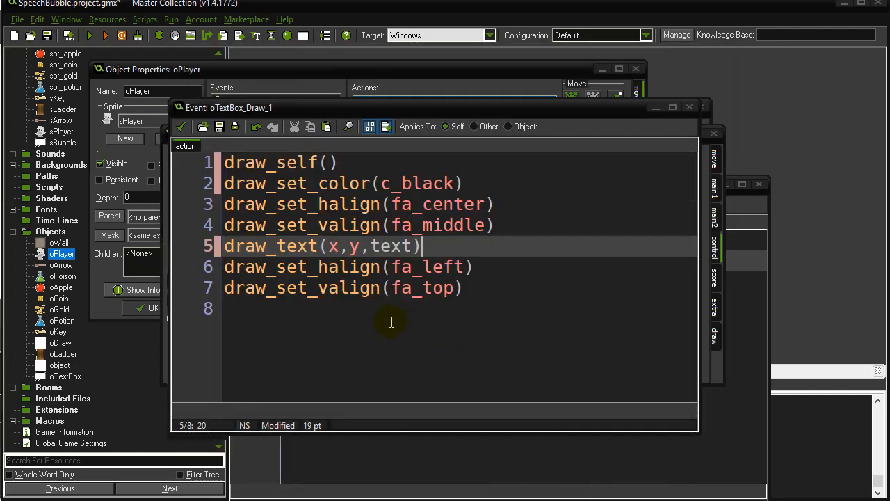
Review the black draw_set_color line in oTextBox's Draw code, then run the game.
click(466, 183)
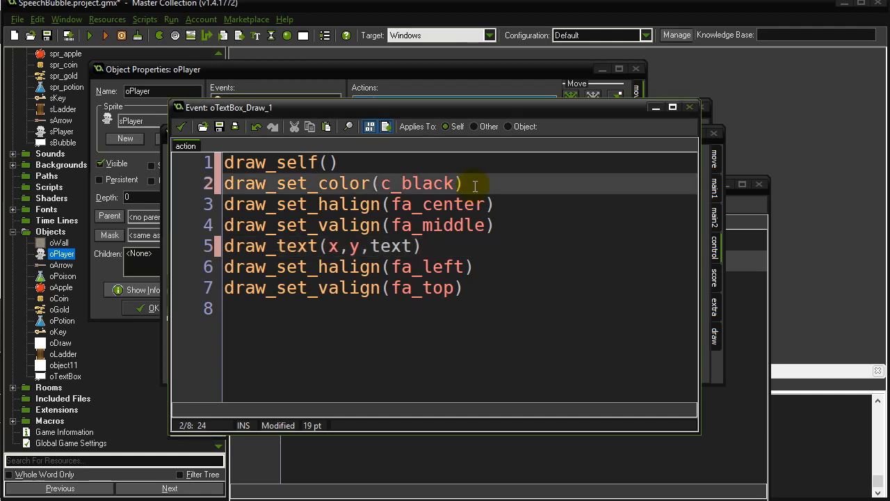
mouse_move(387, 183)
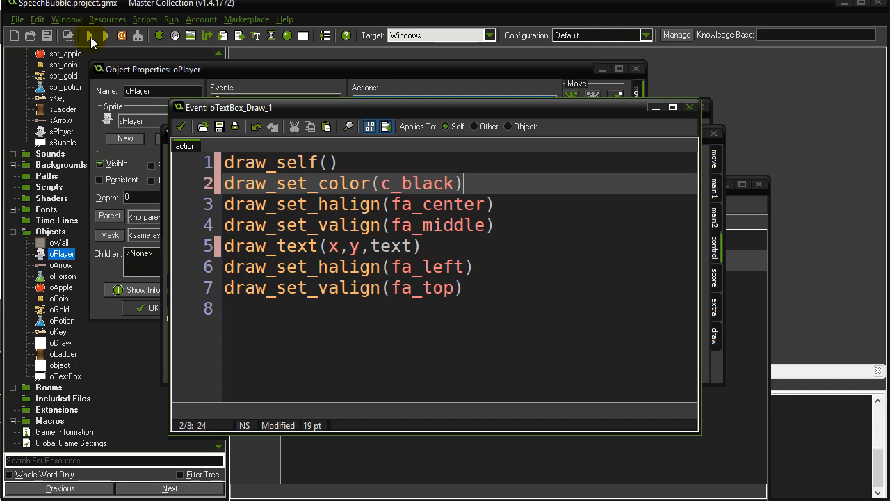
click(89, 35)
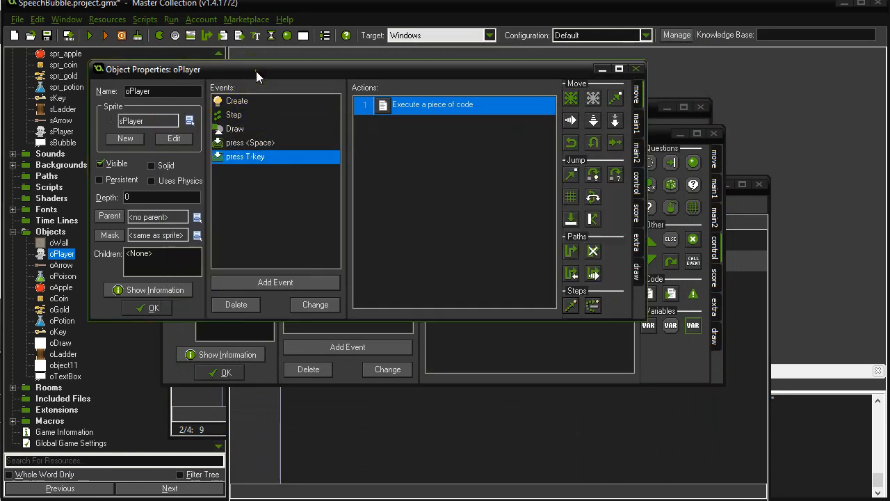
Change the T-key message to "hi there mom!#i need money!".
double_click(433, 104)
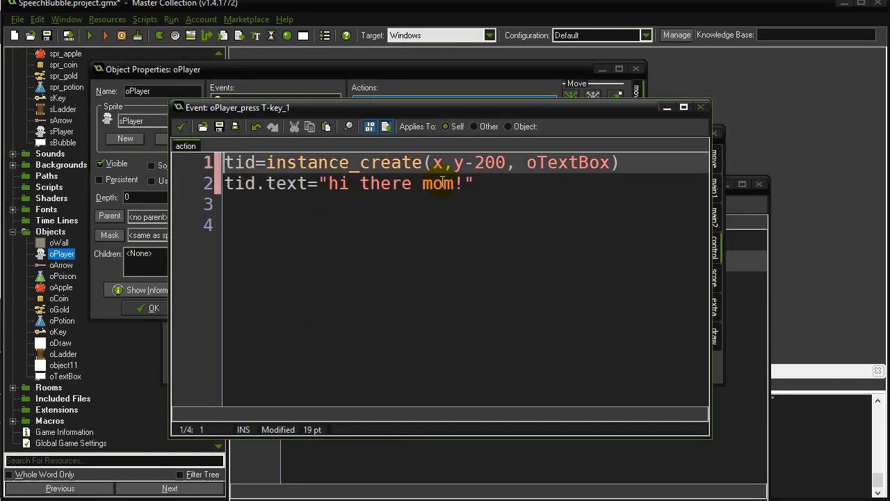
click(465, 183)
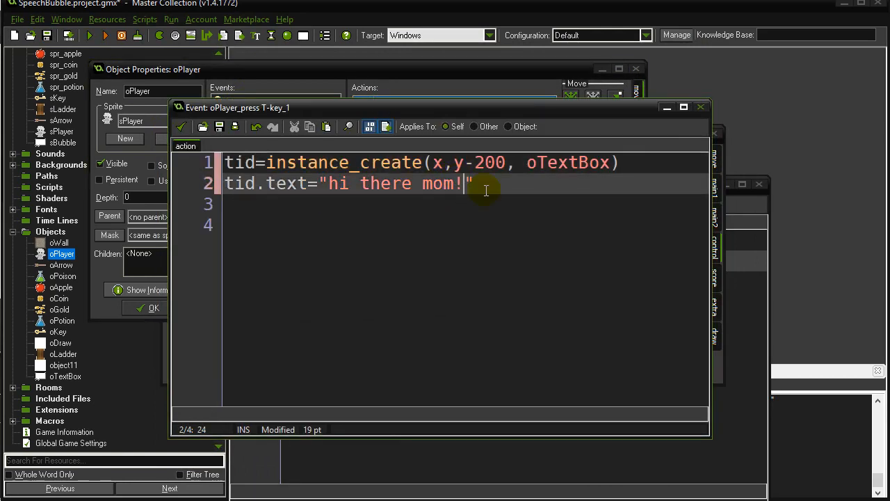
text(#)
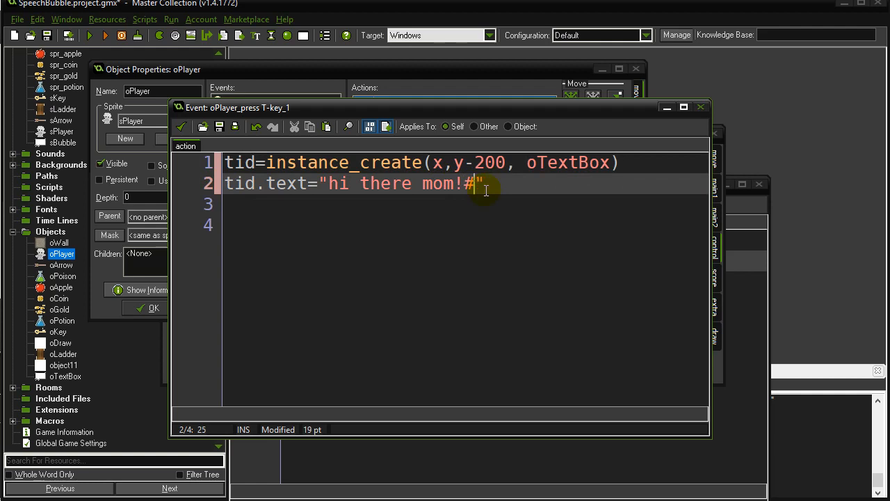
text(i need money)
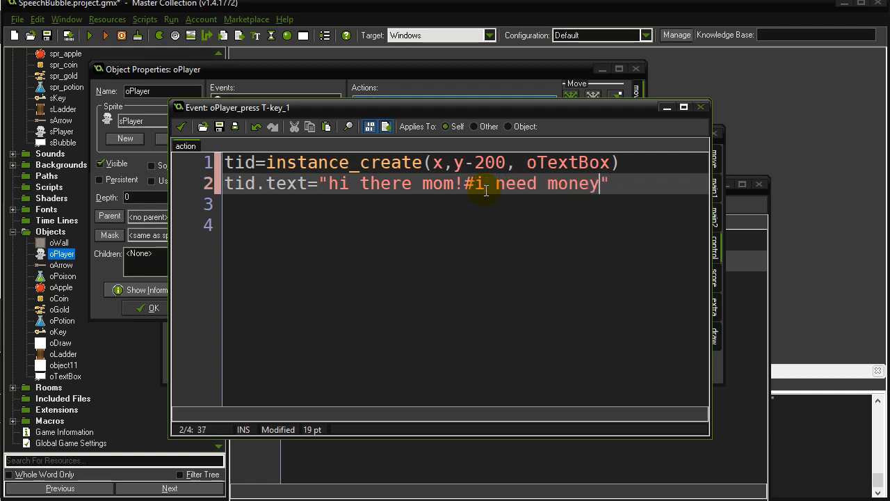
text(!)
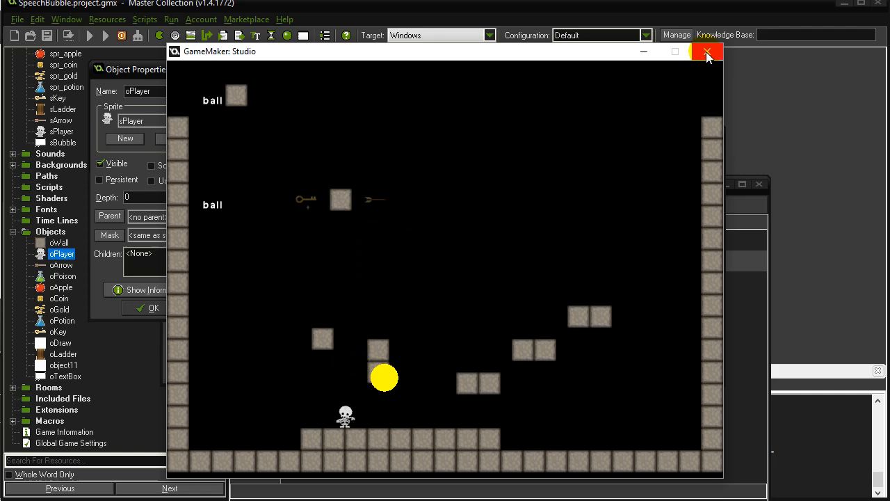
Close the running game window to return to the T-key code editor.
click(705, 51)
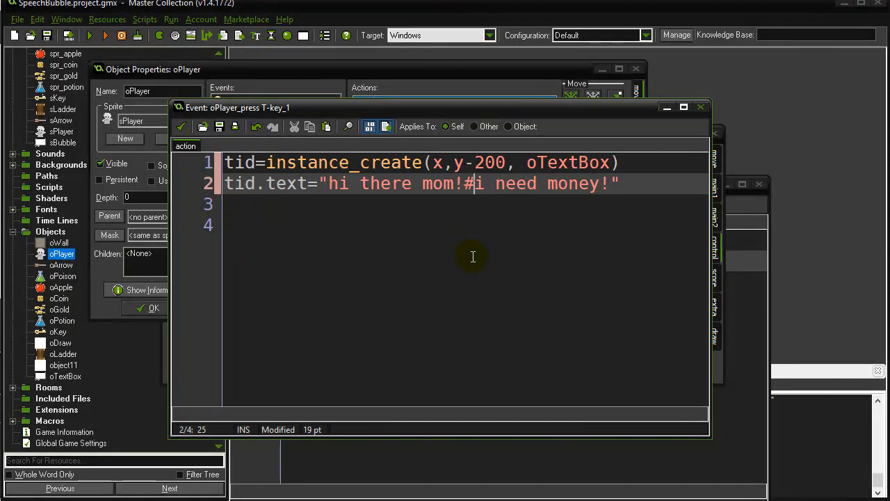
mouse_move(425, 228)
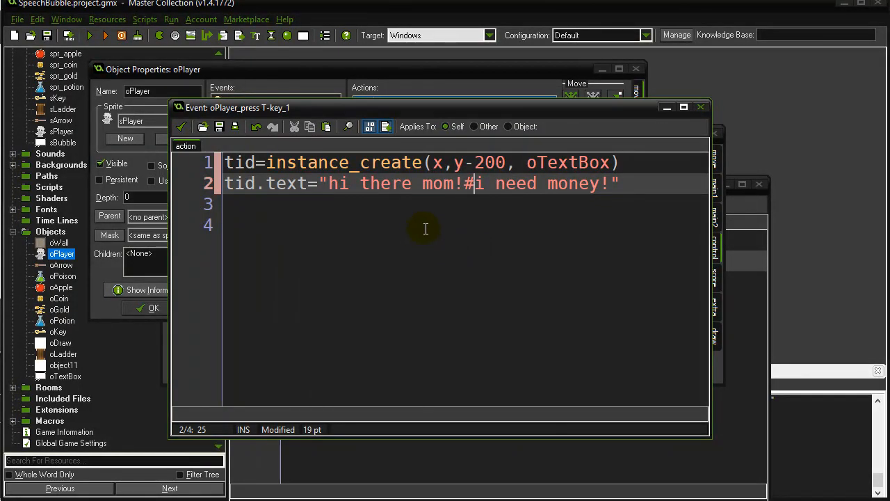